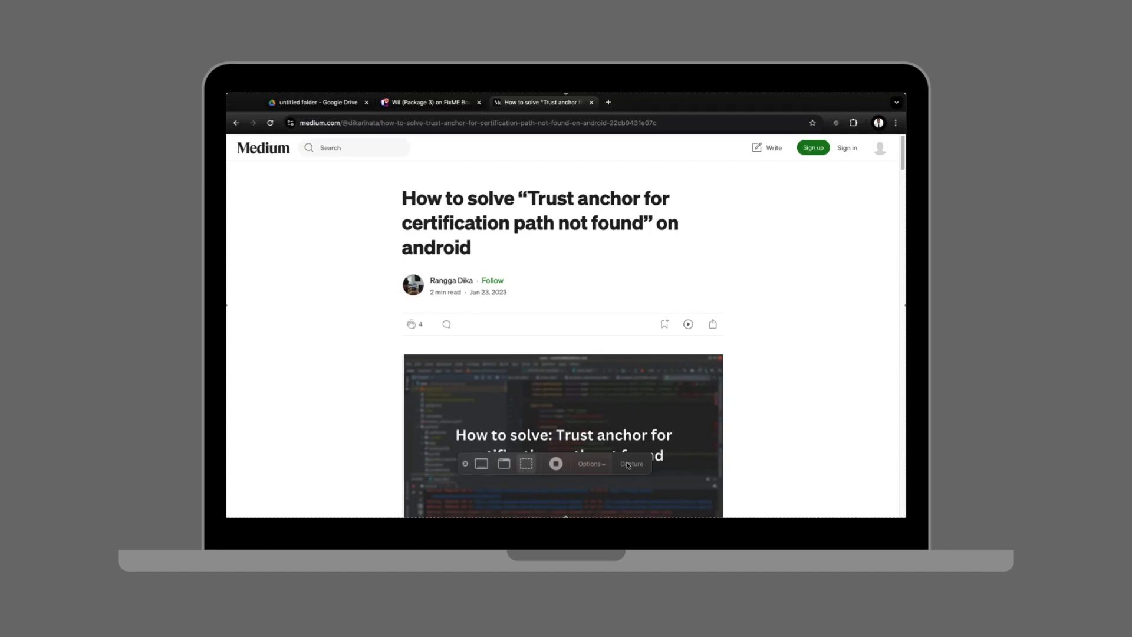
Read the article from the title and header image down to the intro and two common causes
left_click(630, 464)
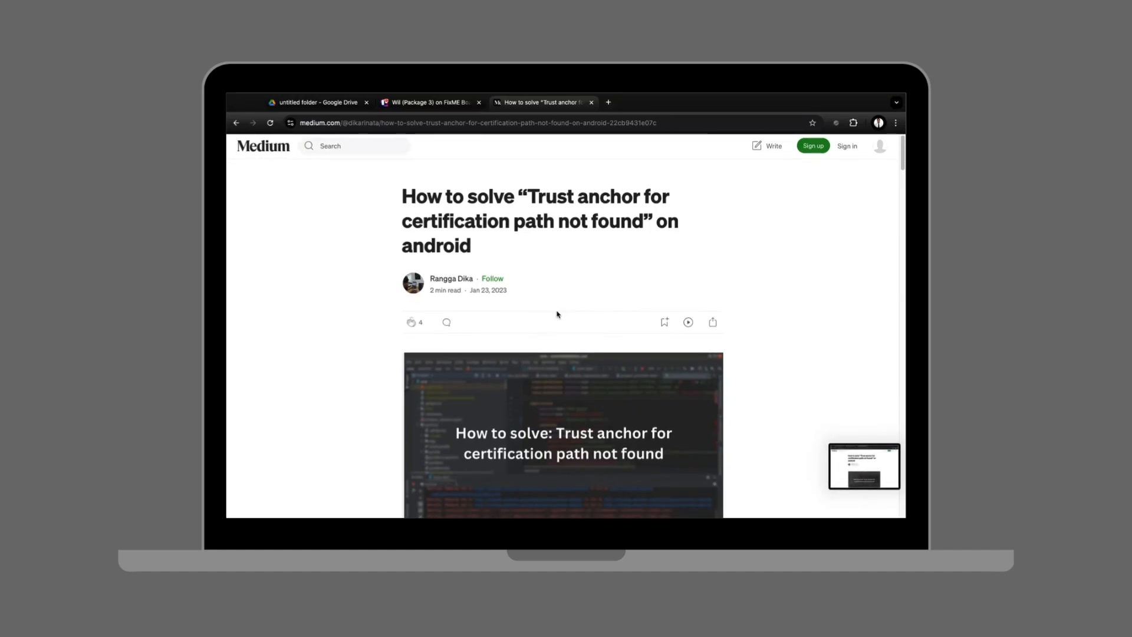
scroll("down", 3)
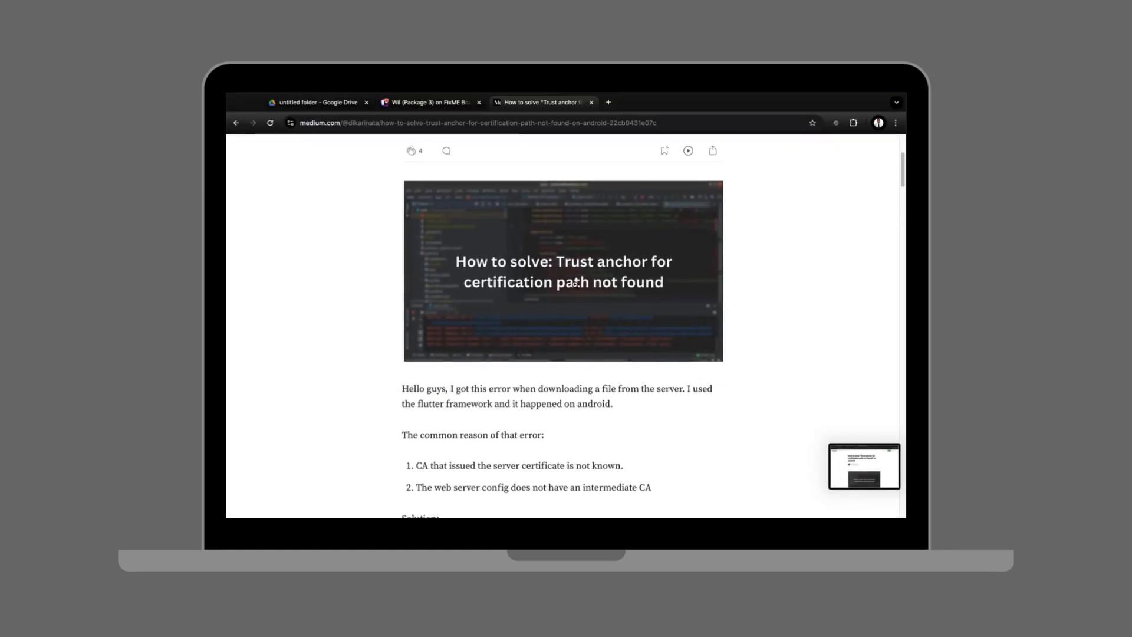
scroll("down", 3)
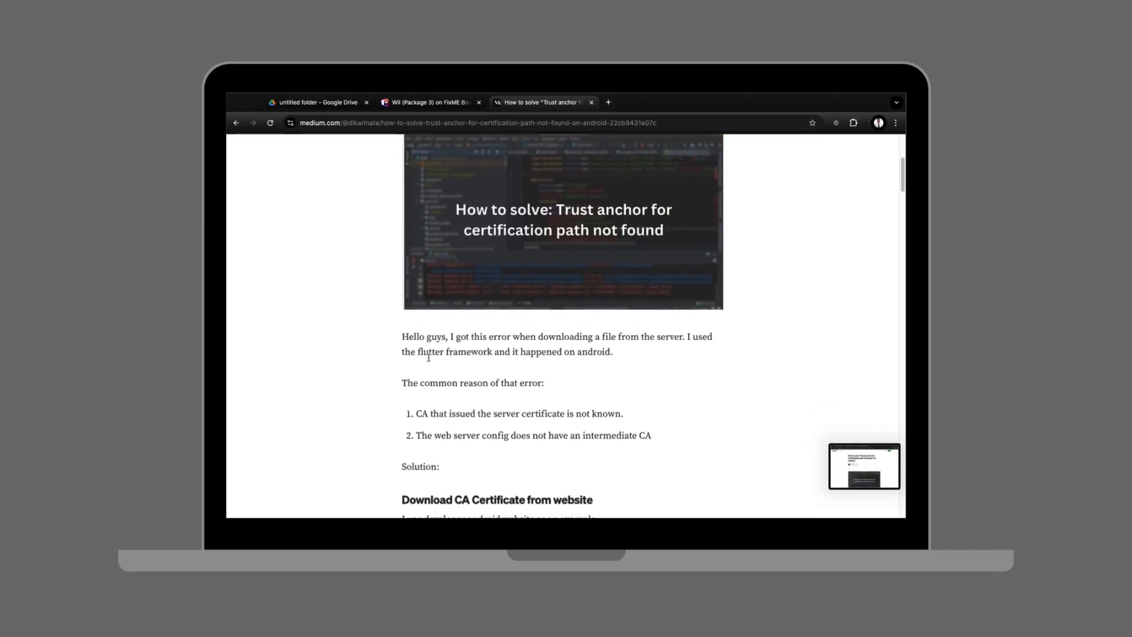
scroll("down", 3)
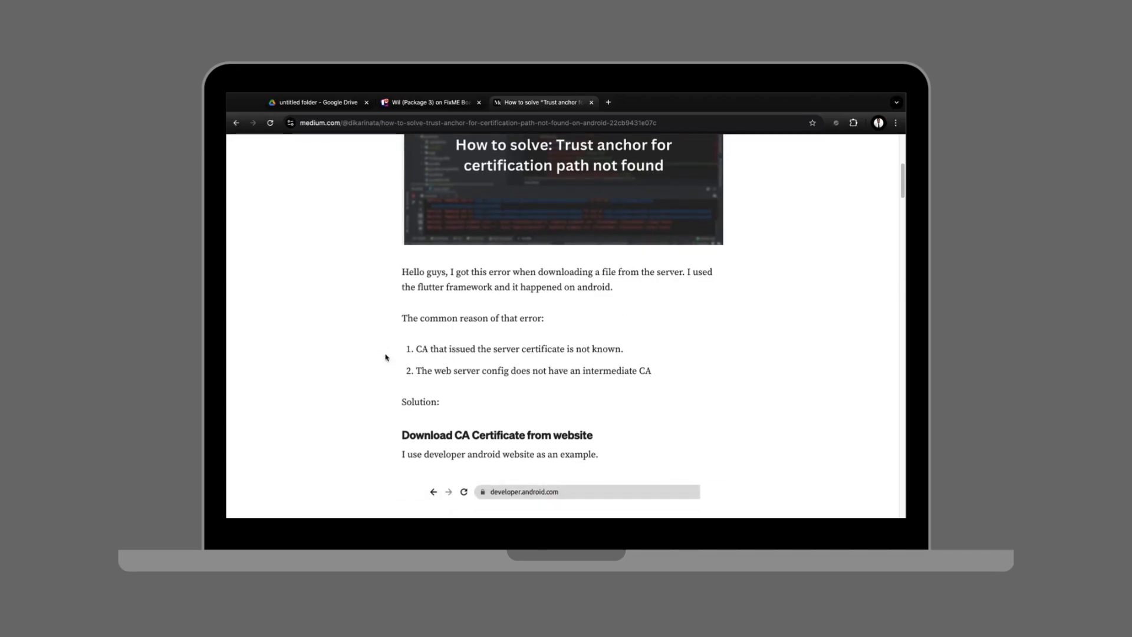
Scroll to the 'Download CA Certificate from website' heading with the lock icon and connection secure screenshots
scroll("down", 3)
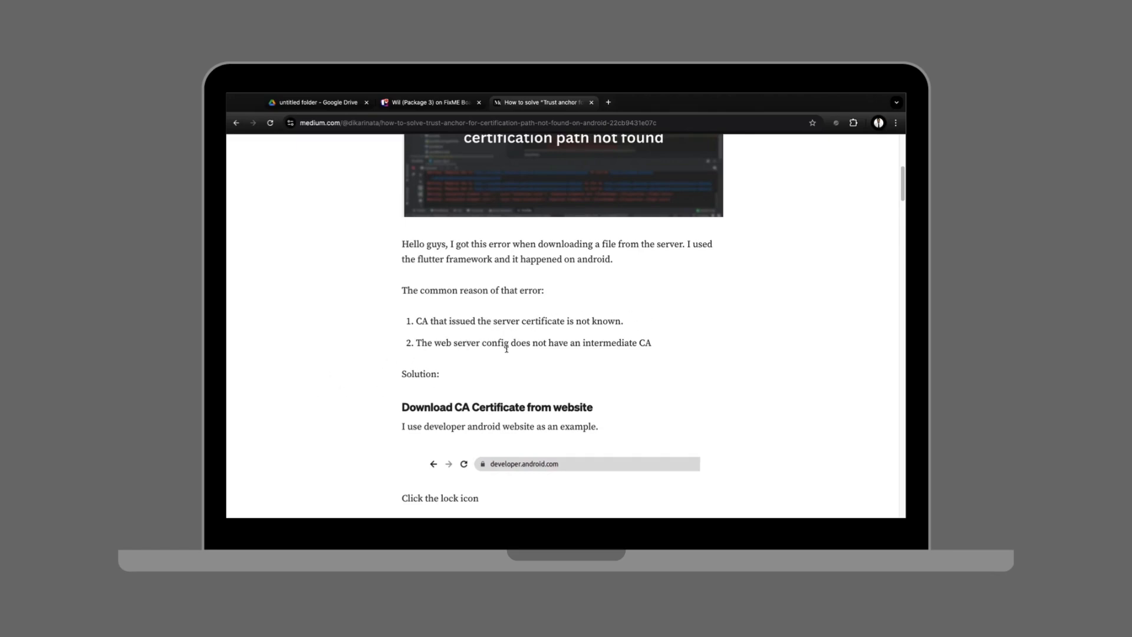
scroll("down", 3)
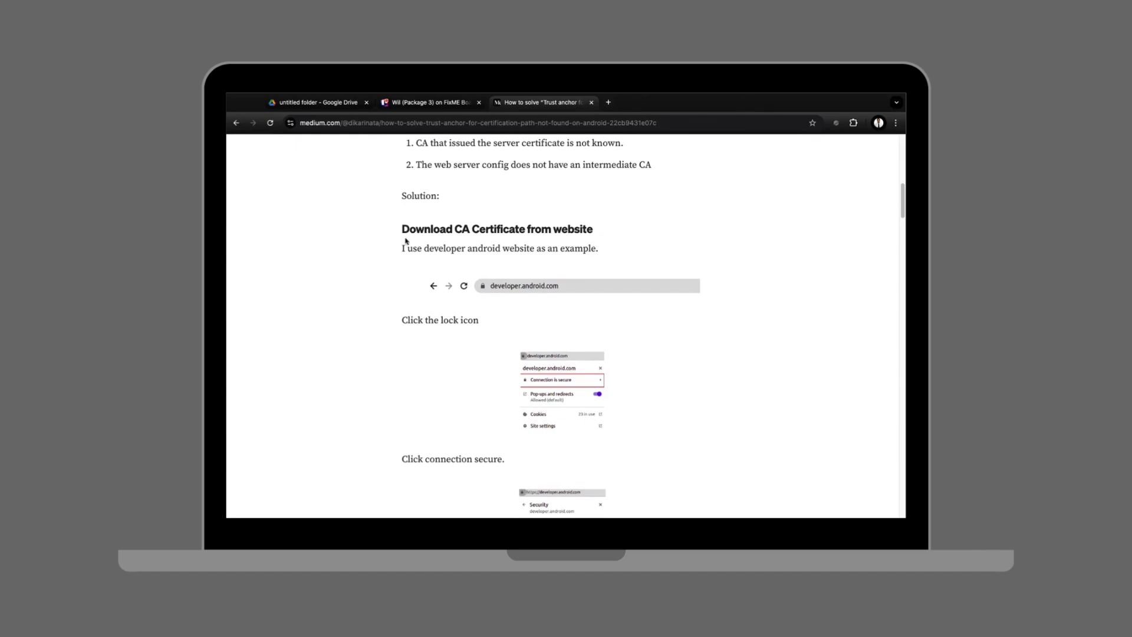
mouse_move(578, 261)
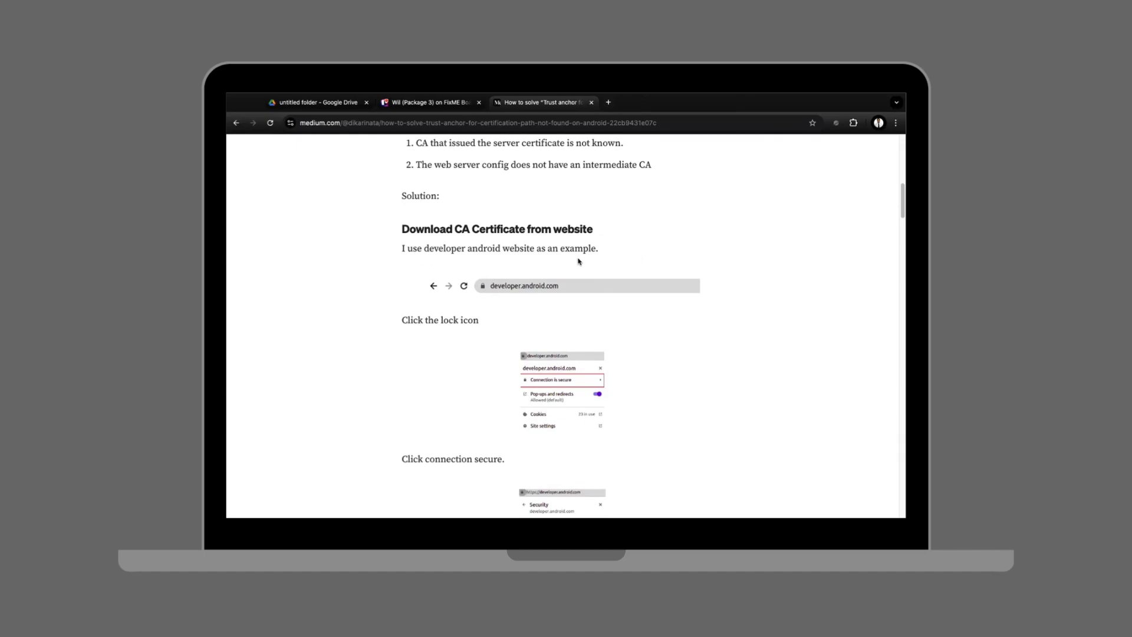
mouse_move(532, 298)
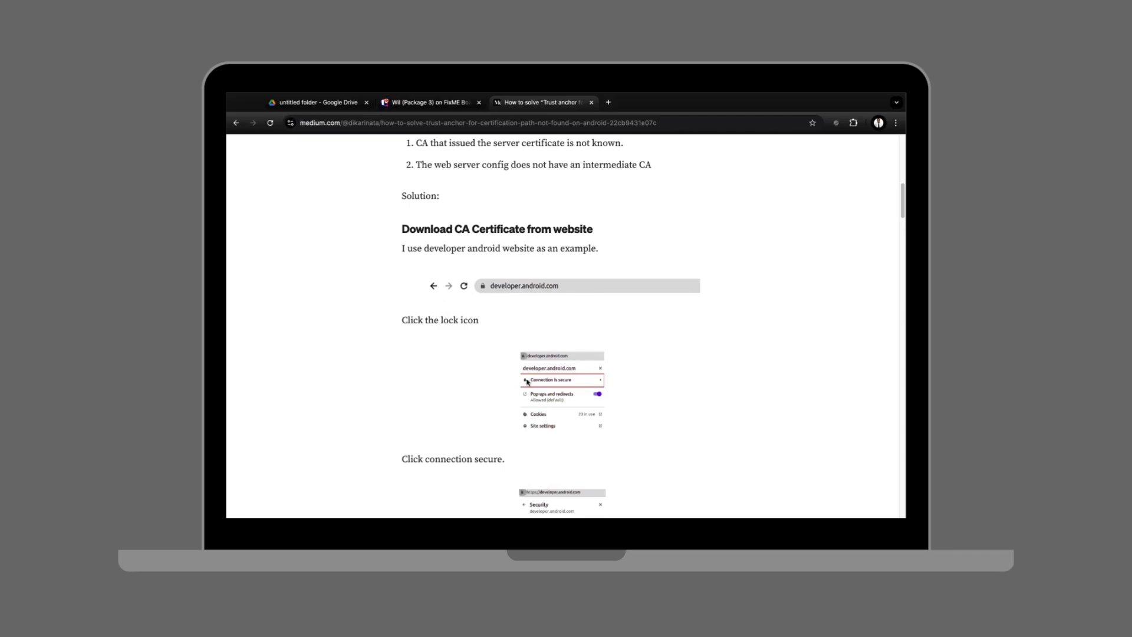
Read past the Certificate Viewer screenshot to the export paragraph and the 'Android Configuration' heading
scroll("down", 3)
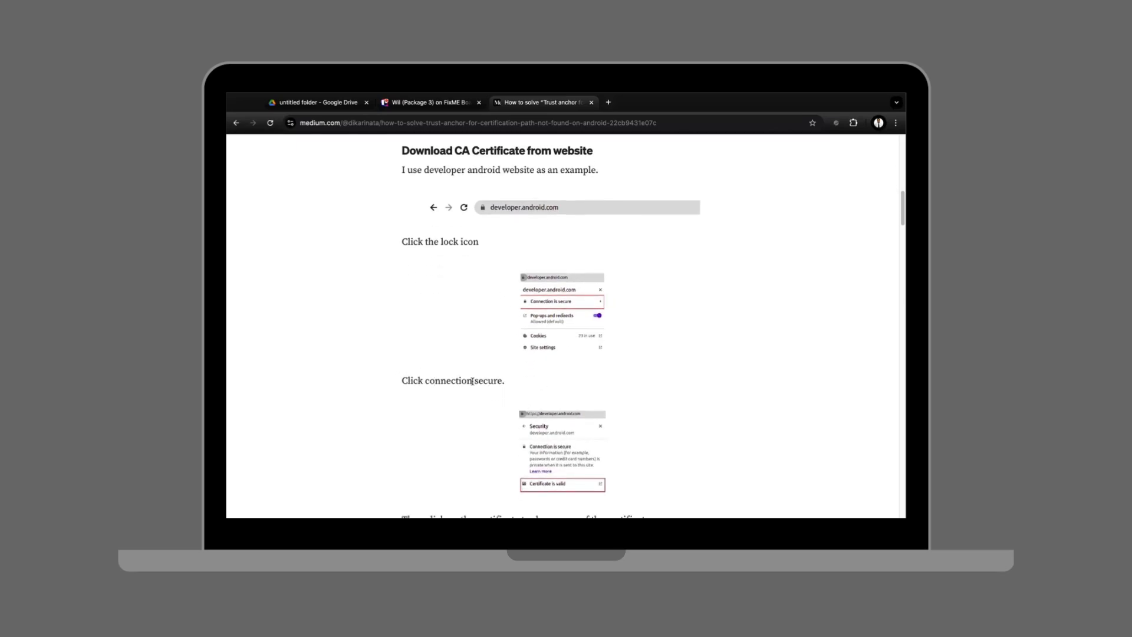
scroll("down", 3)
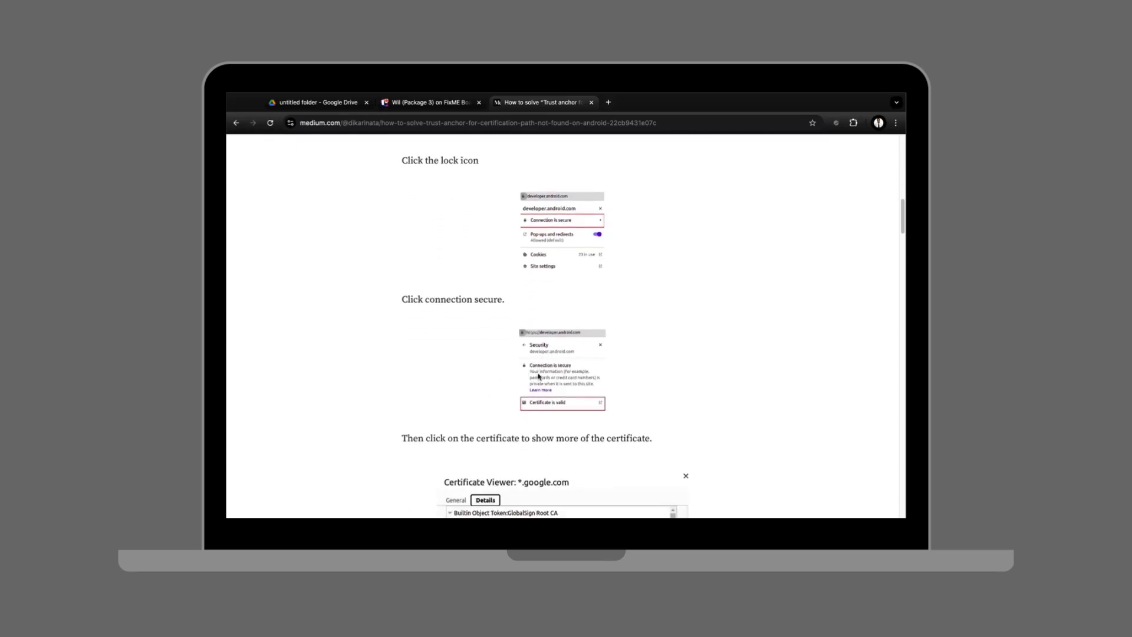
scroll("down", 3)
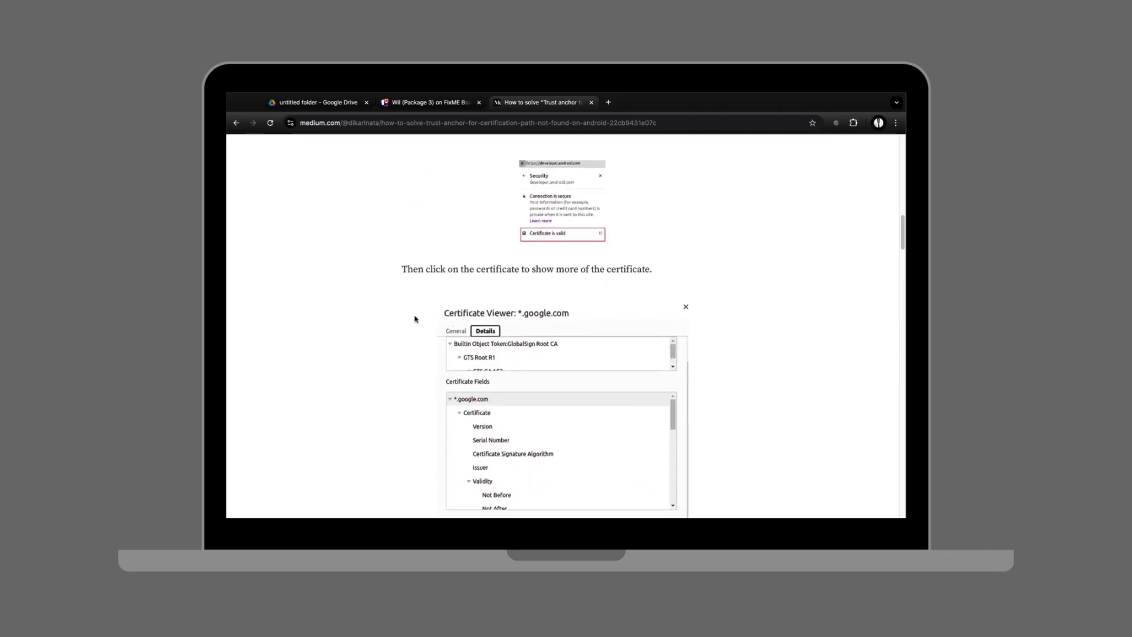
scroll("down", 3)
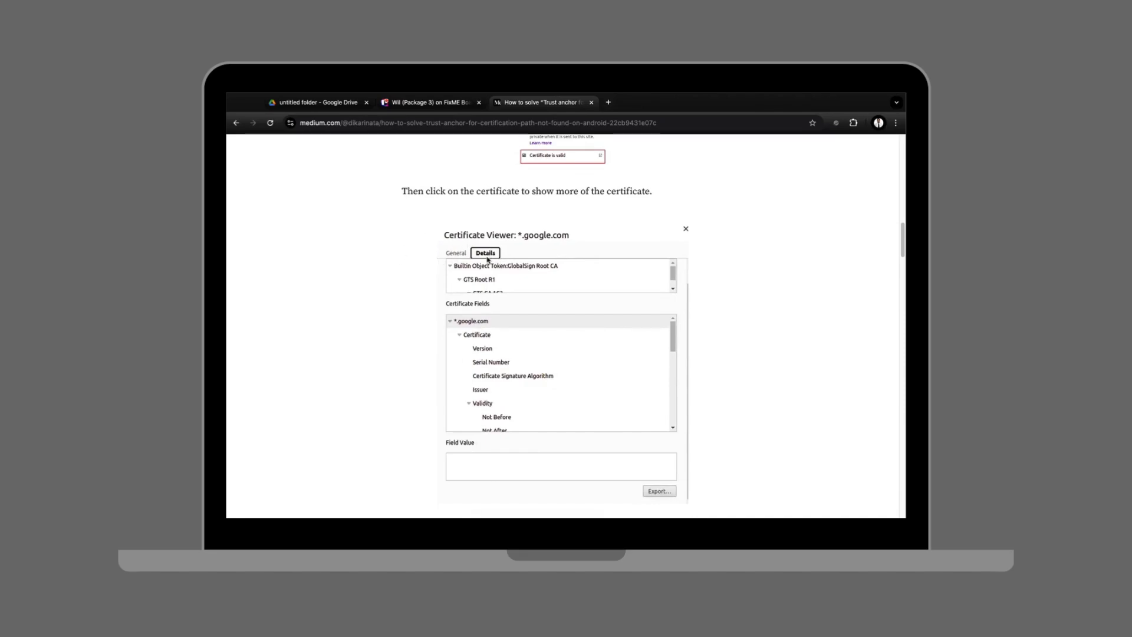
scroll("down", 3)
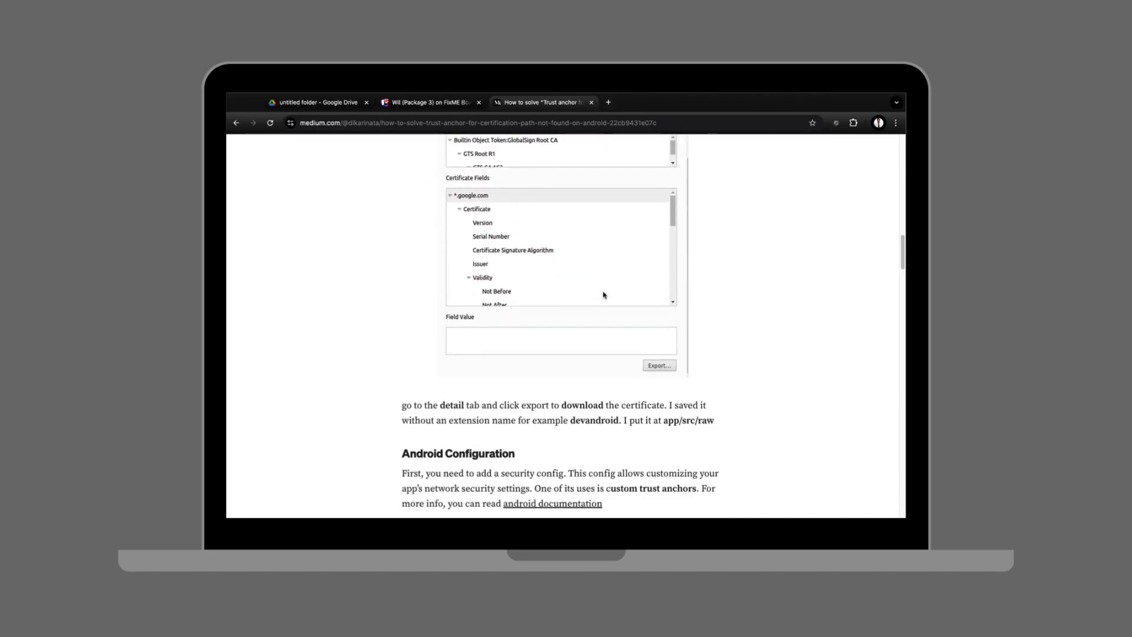
Scroll to the embedded network_security_config.xml gist and the android manifest snippet
scroll("down", 3)
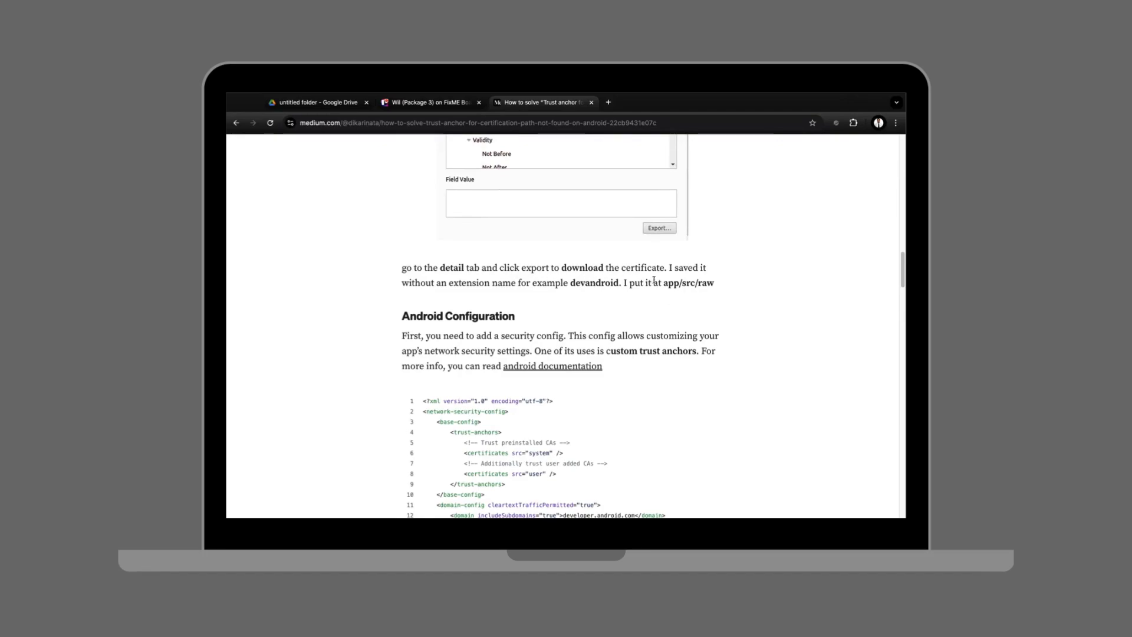
scroll("down", 3)
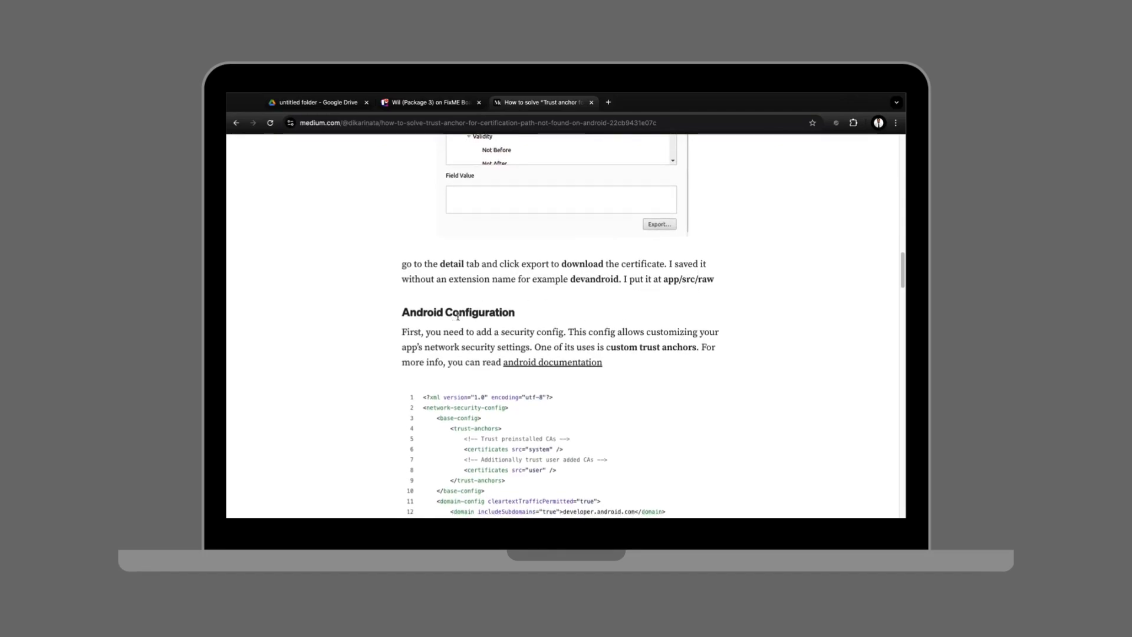
scroll("down", 3)
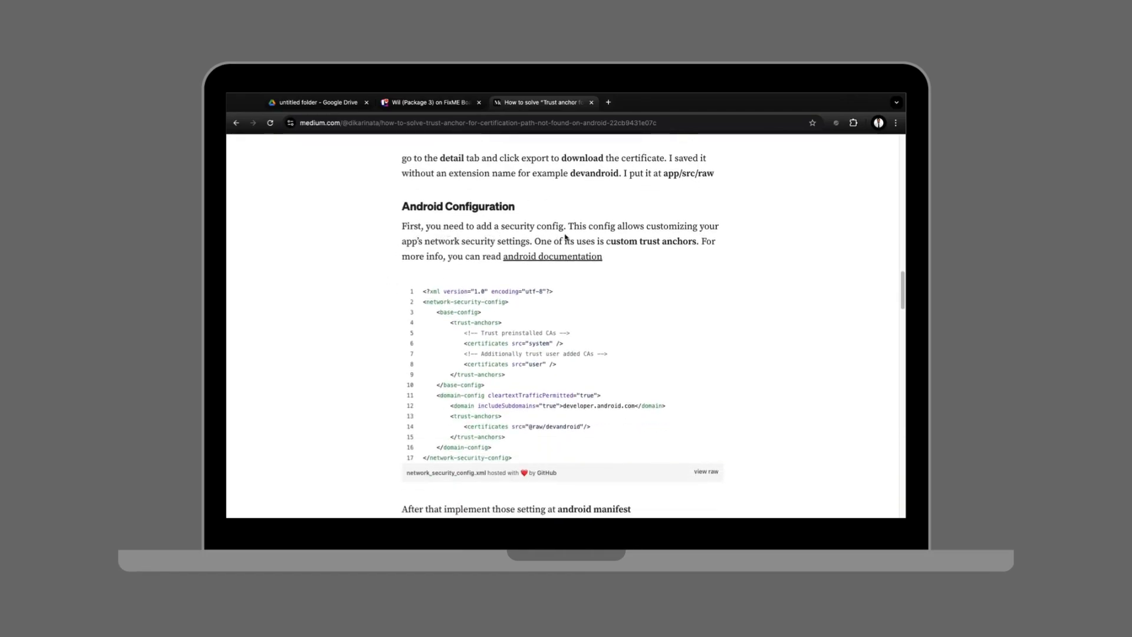
mouse_move(555, 248)
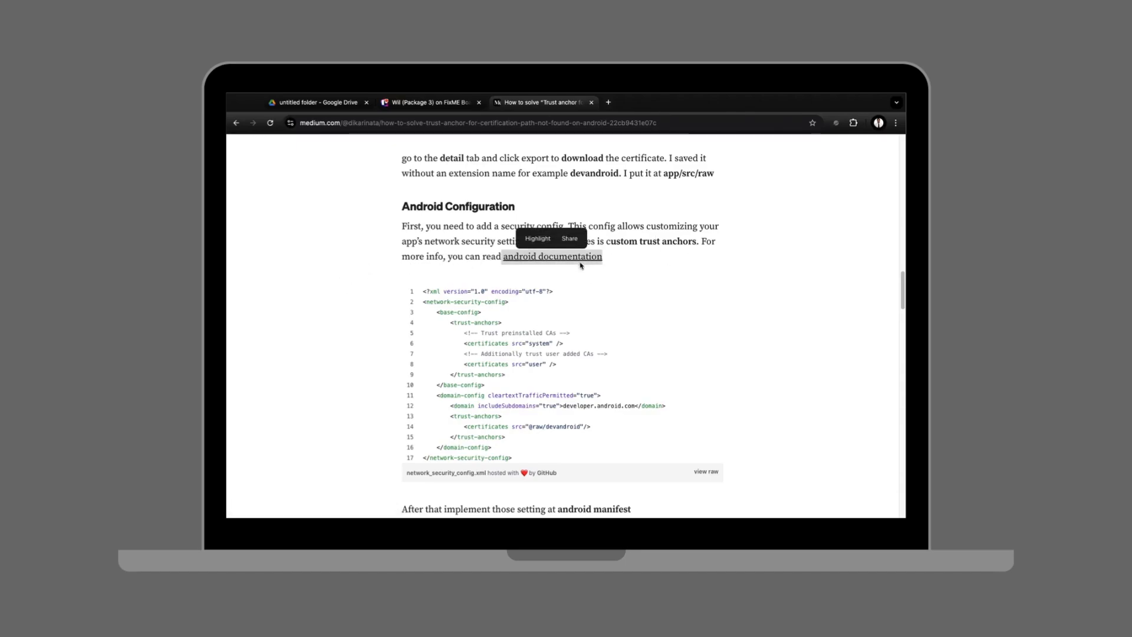
scroll("down", 3)
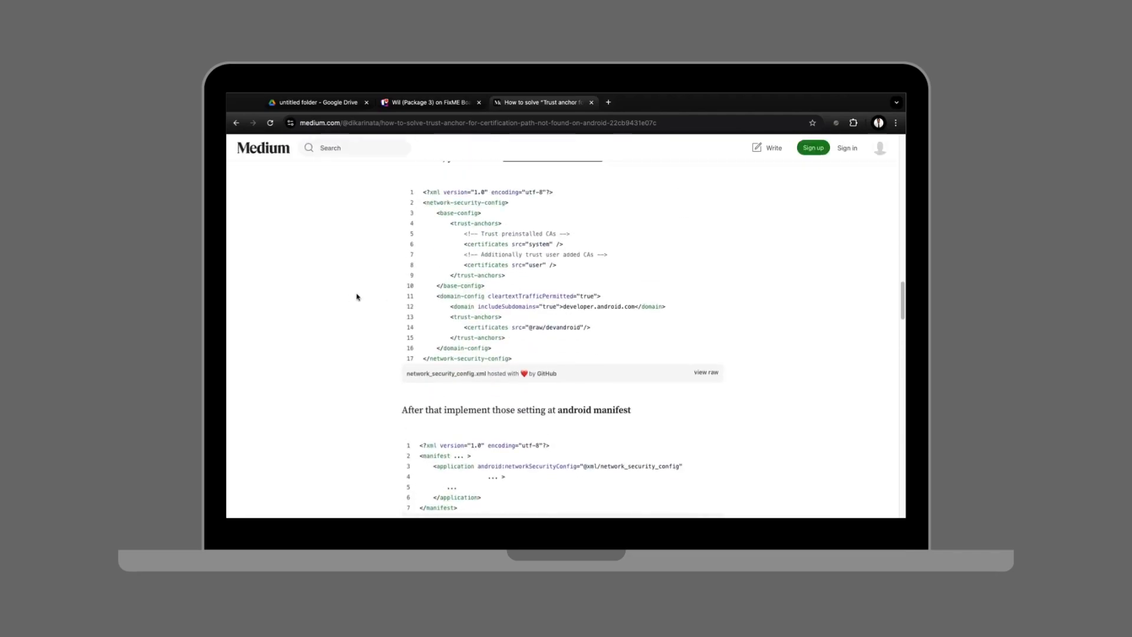
mouse_move(455, 200)
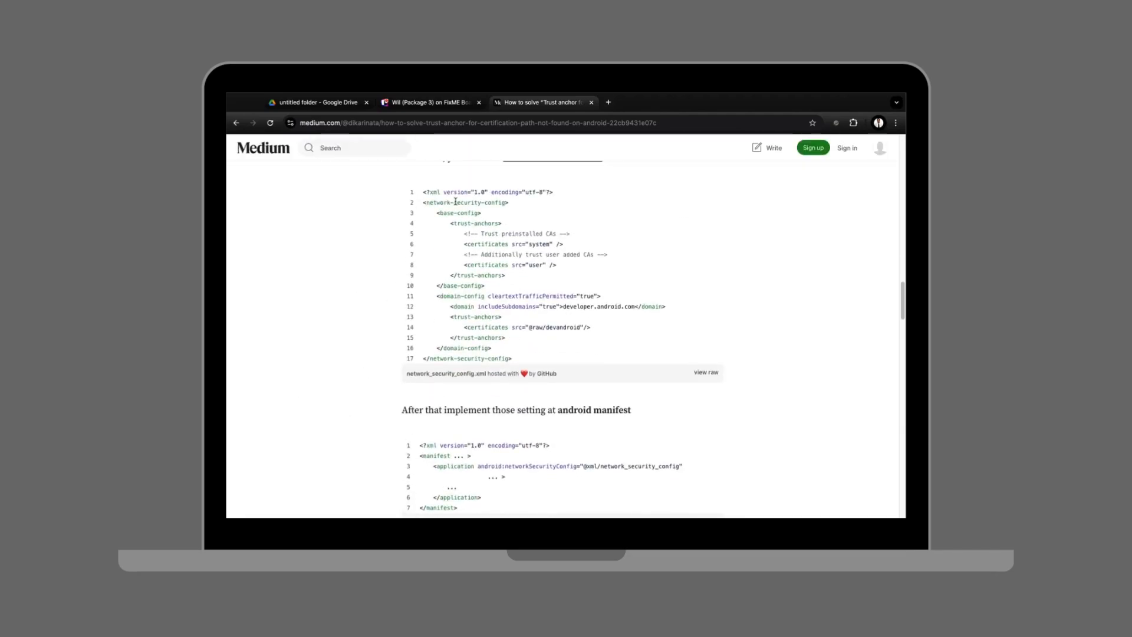
Open the raw network_security_config.xml via 'view raw' on gist.githubusercontent.com in a new tab
scroll("down", 3)
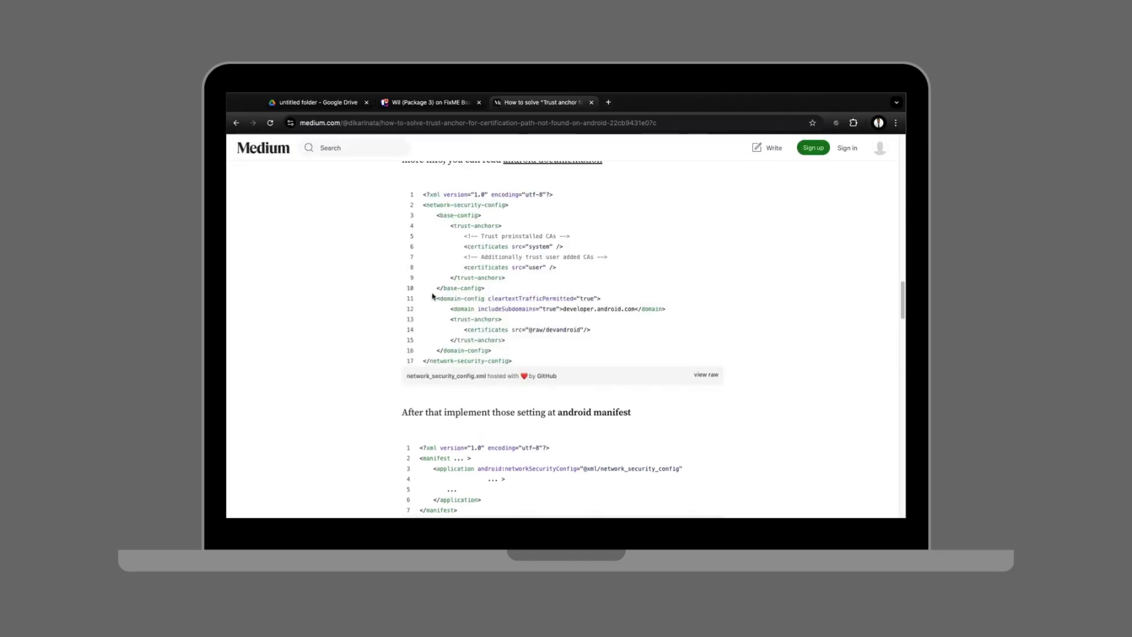
left_click(705, 375)
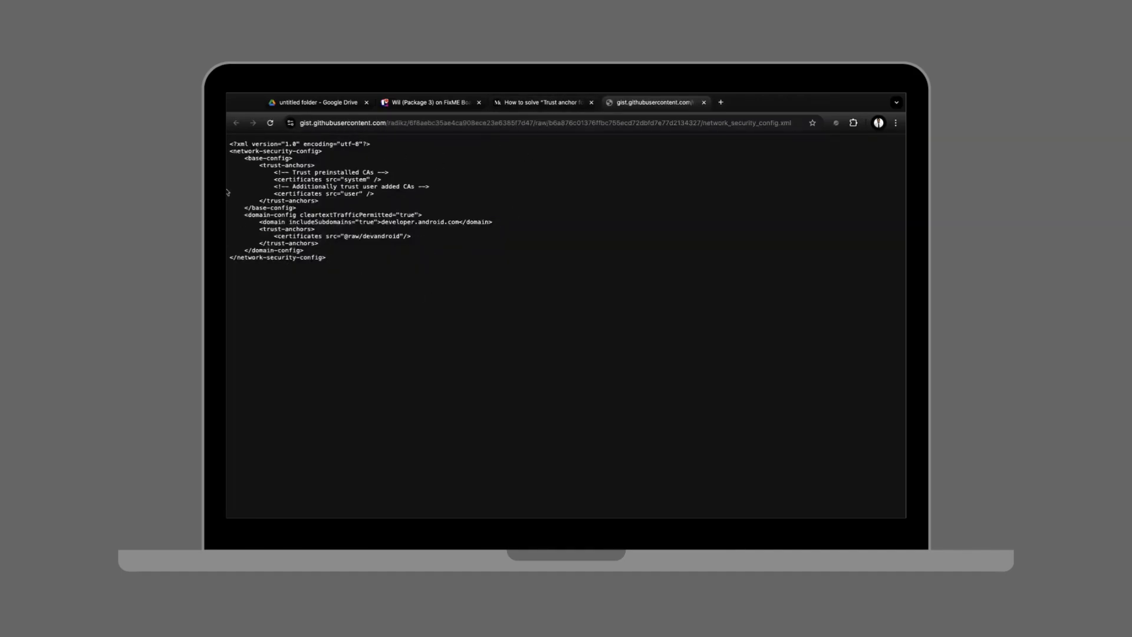